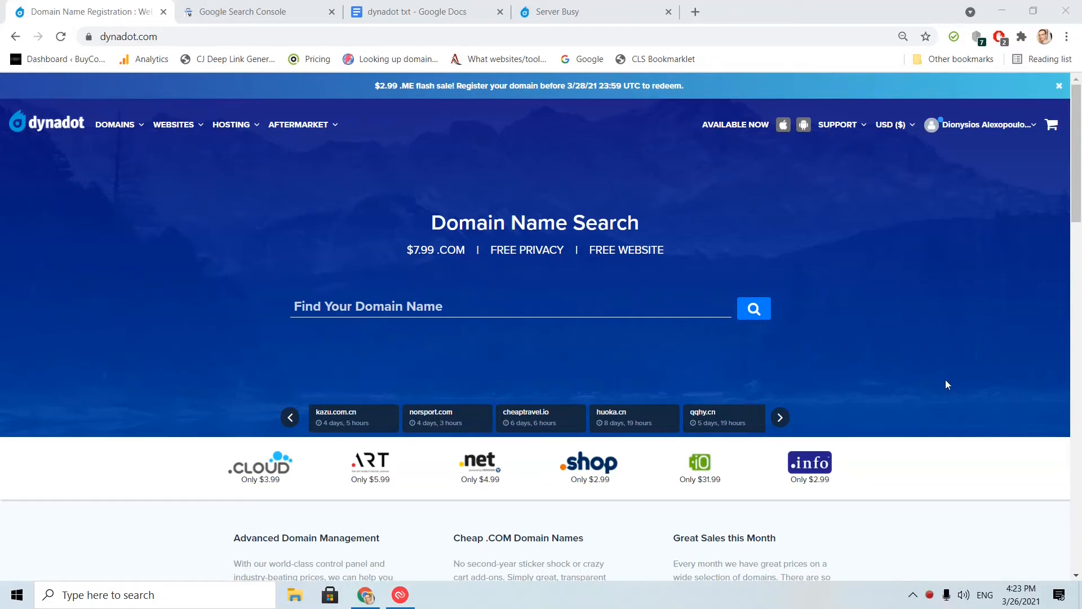
# Step: Go to Dynadot's Manage Domains list from the account menu at top right
pyautogui.click(984, 124)
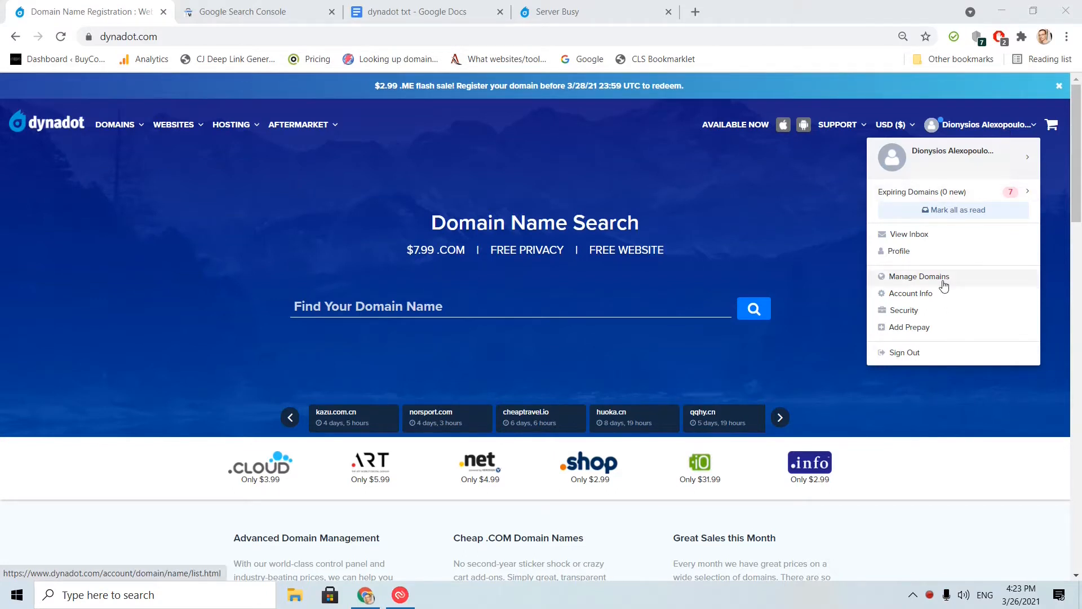
pyautogui.click(919, 276)
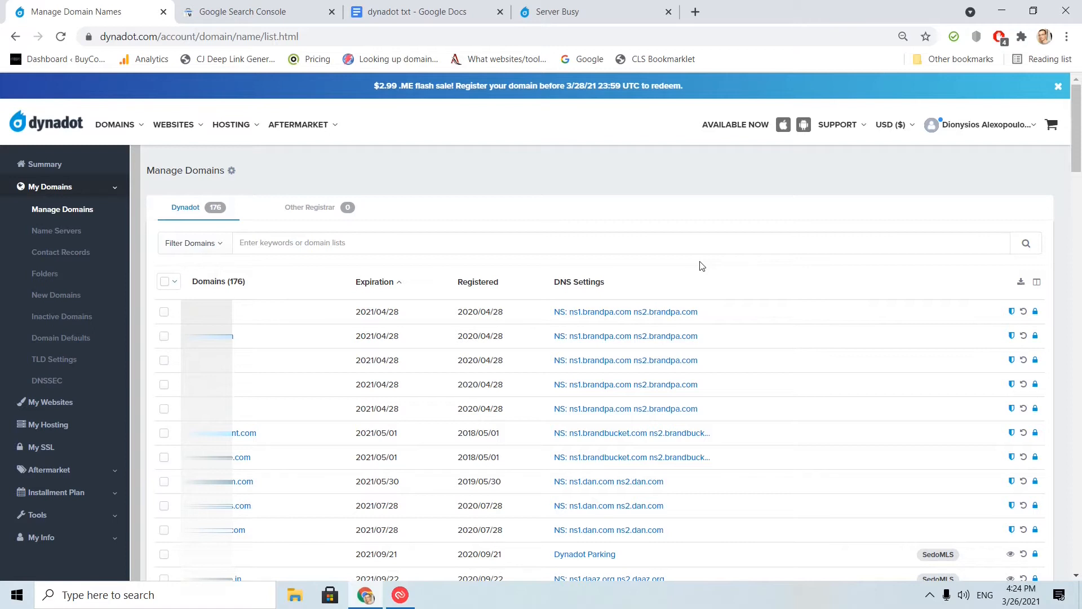
pyautogui.moveTo(258, 12)
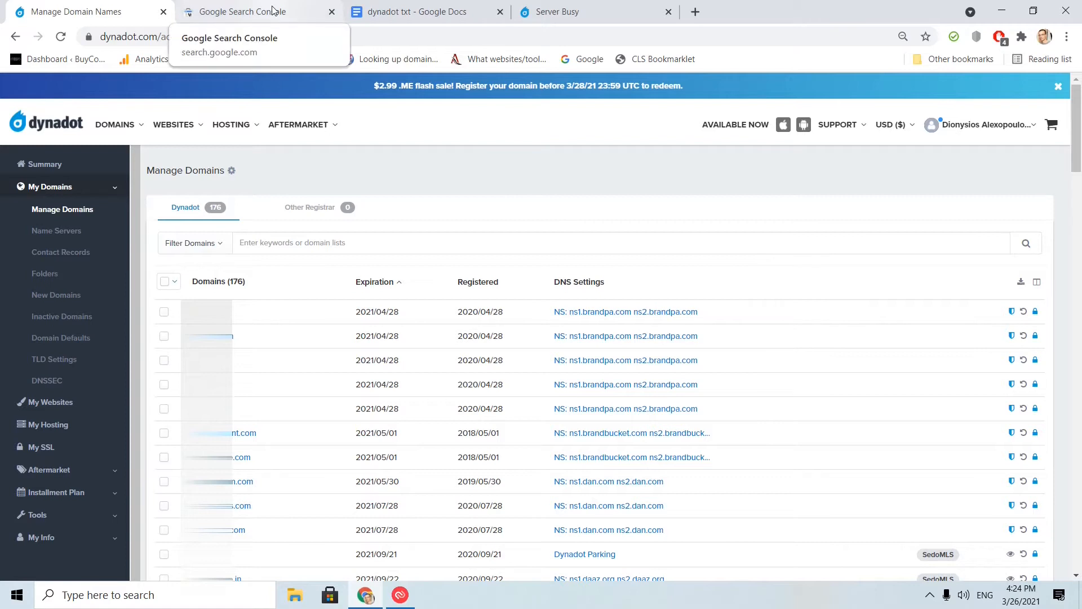
# Step: Add the .in domain as a Search Console Domain property and copy its TXT record
pyautogui.click(255, 12)
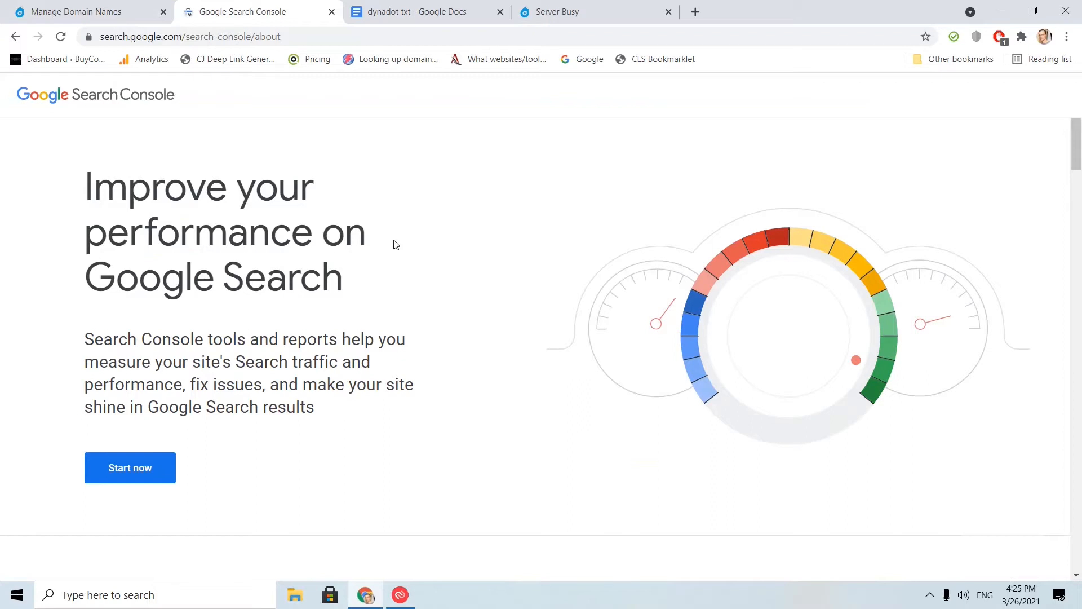
pyautogui.moveTo(436, 305)
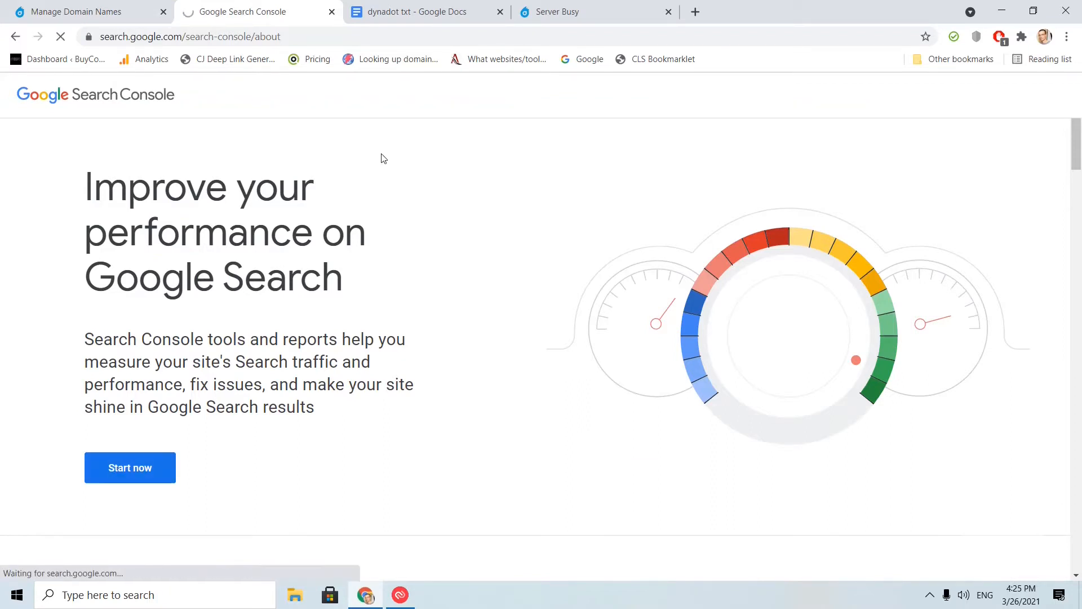
pyautogui.click(130, 467)
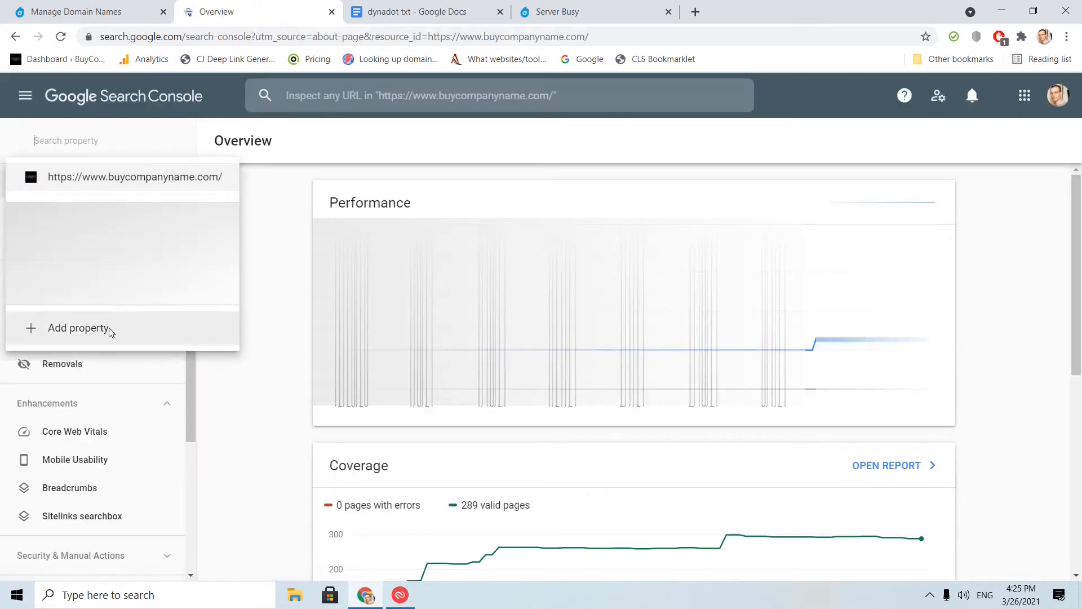
pyautogui.click(78, 328)
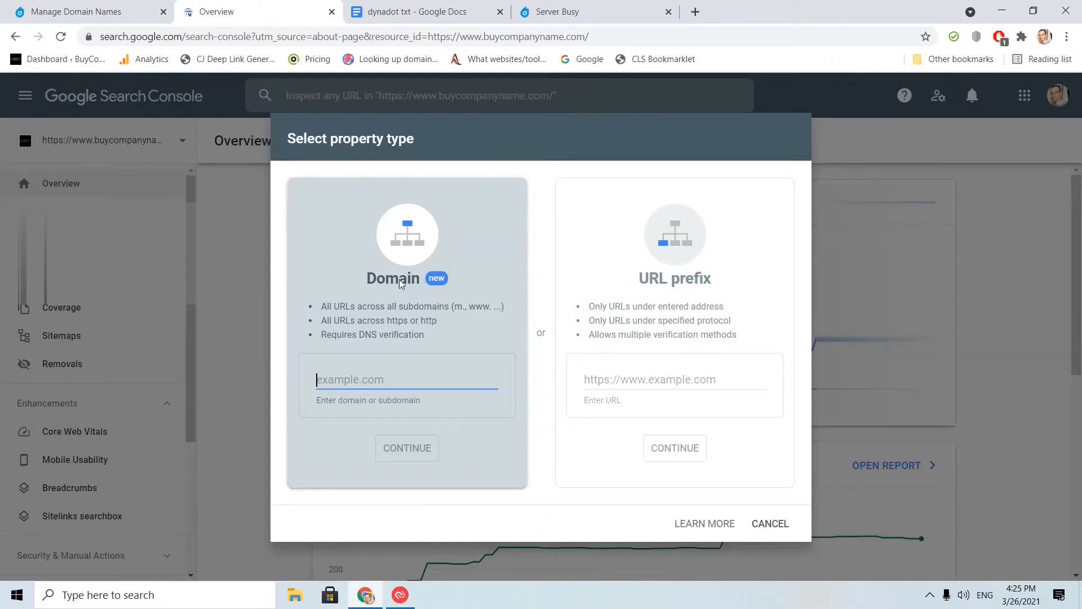
pyautogui.write('tion.in')
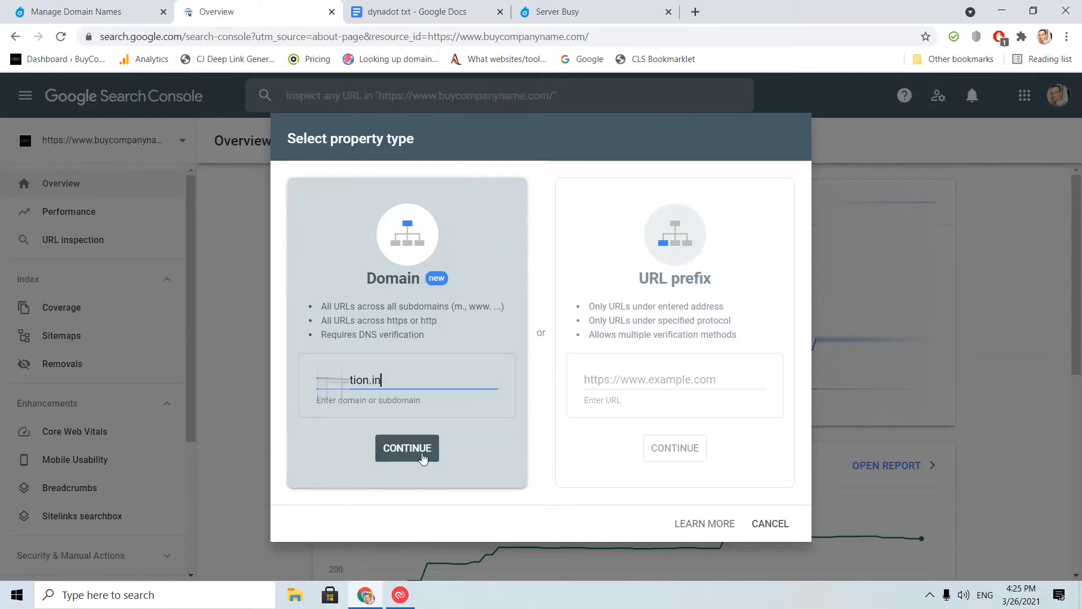
pyautogui.click(406, 447)
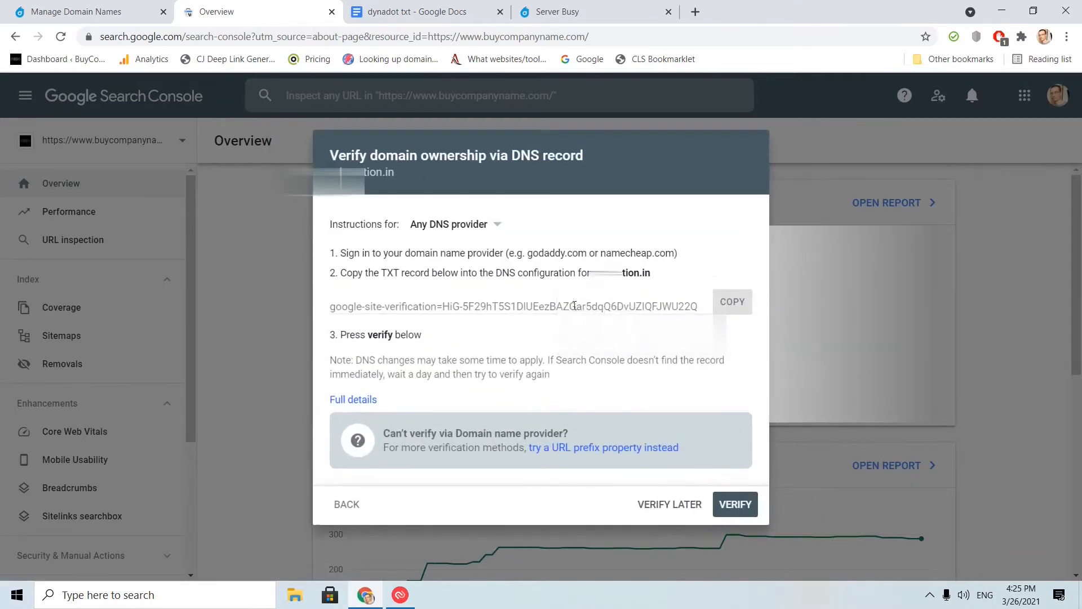
pyautogui.moveTo(490, 310)
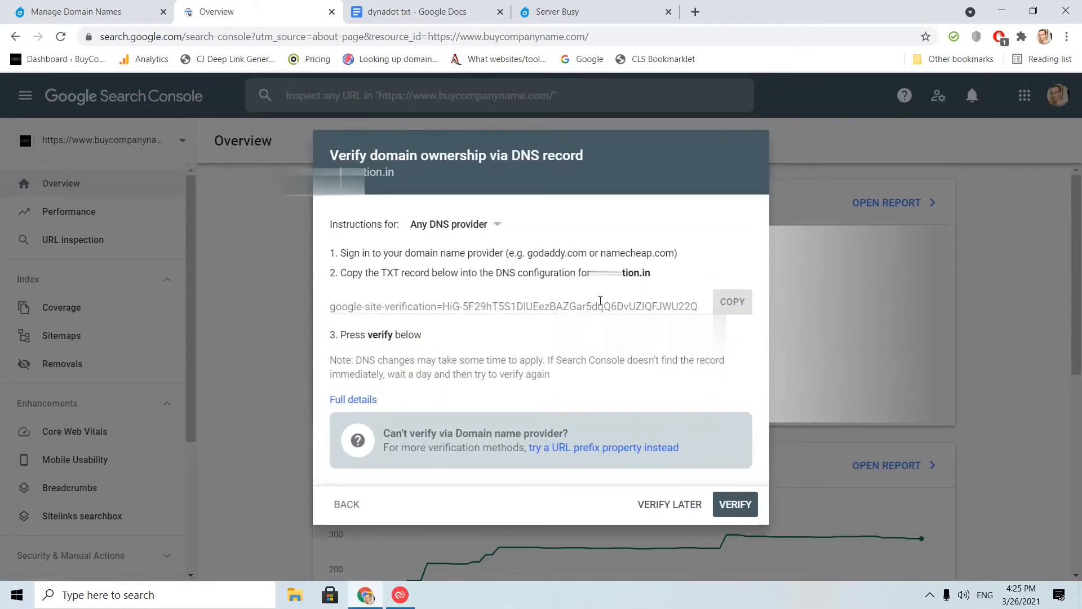
pyautogui.click(731, 302)
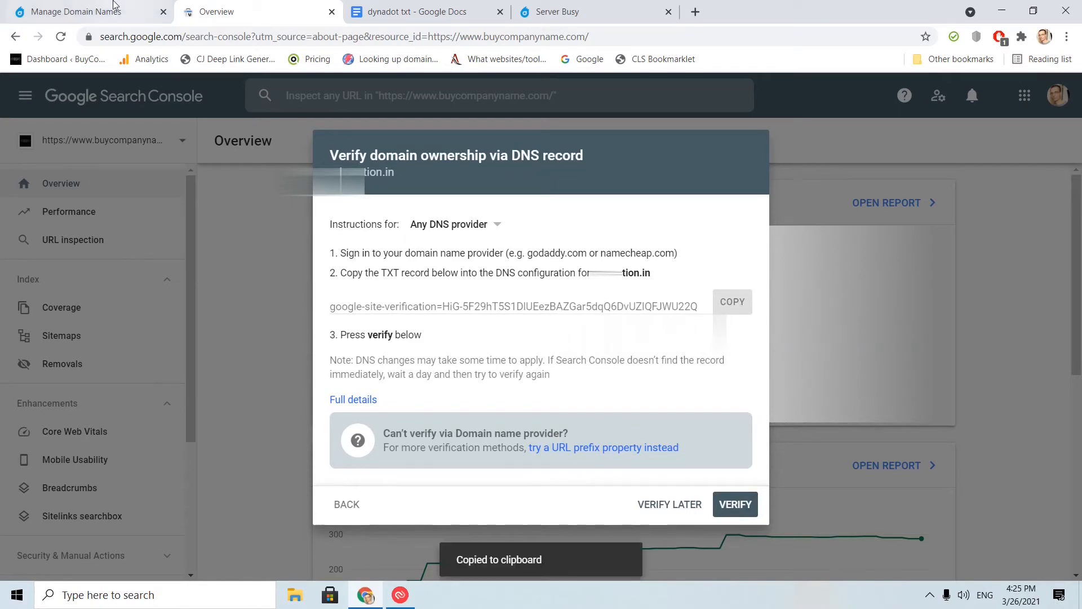
# Step: Select the .in domain in Dynadot and bring up its DNS Settings dialog
pyautogui.click(82, 11)
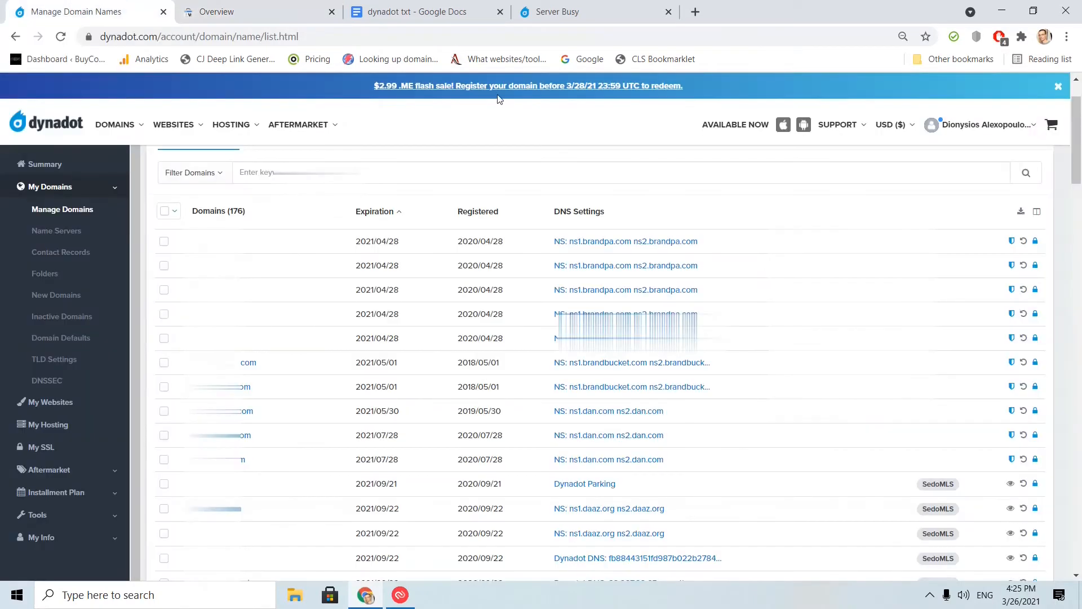
pyautogui.scroll(3)
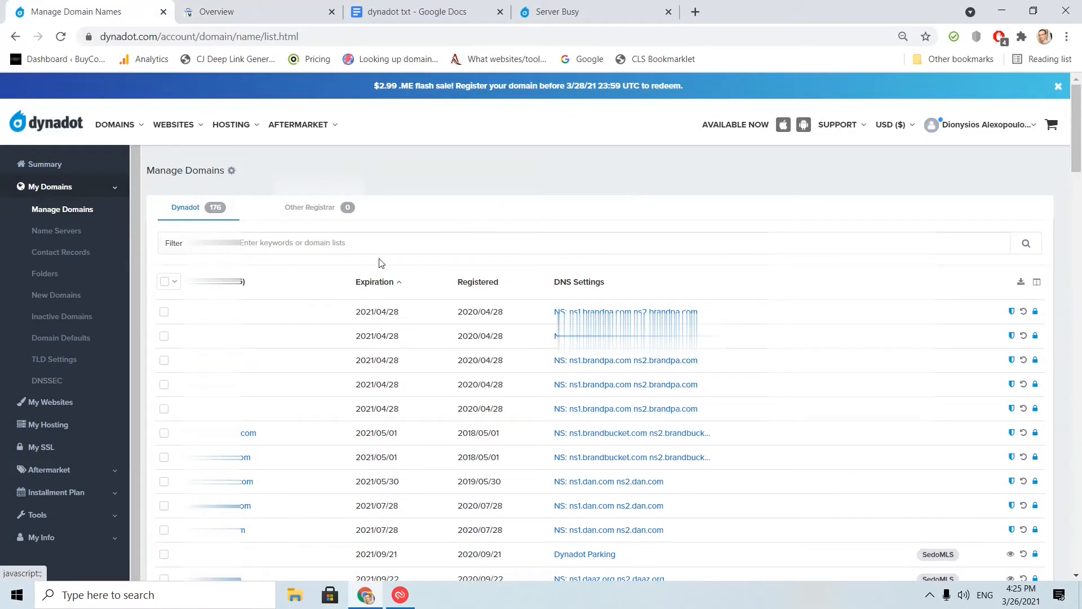
pyautogui.scroll(-3)
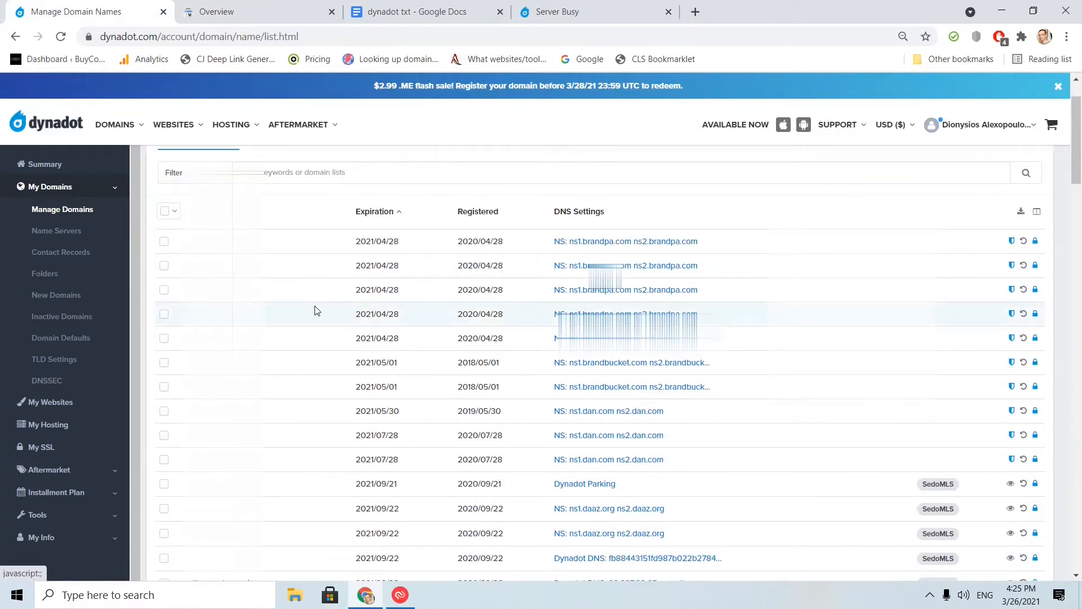
pyautogui.scroll(-3)
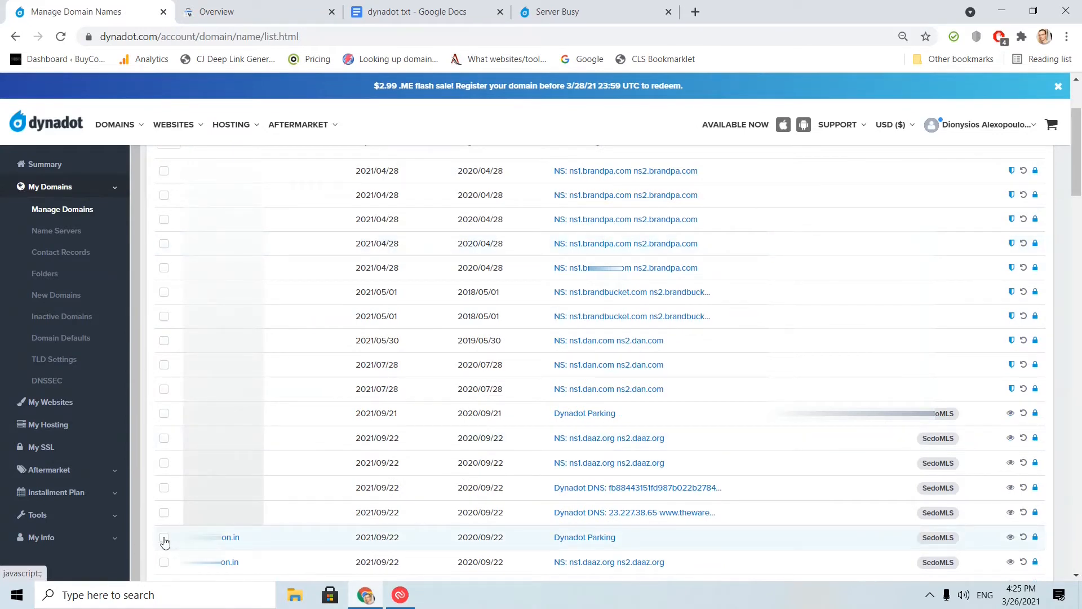
pyautogui.click(164, 537)
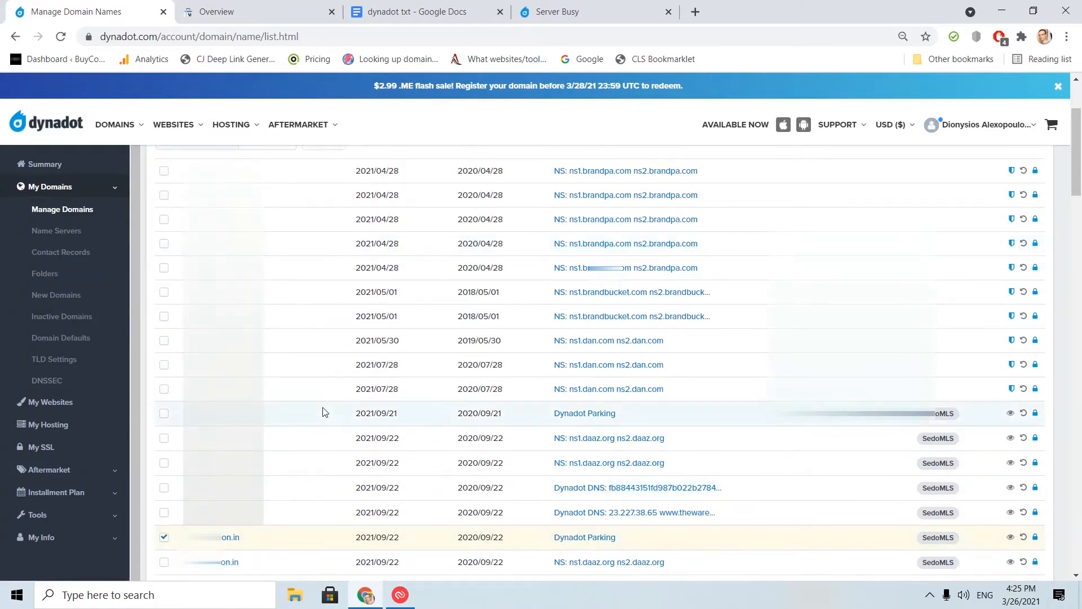
pyautogui.scroll(3)
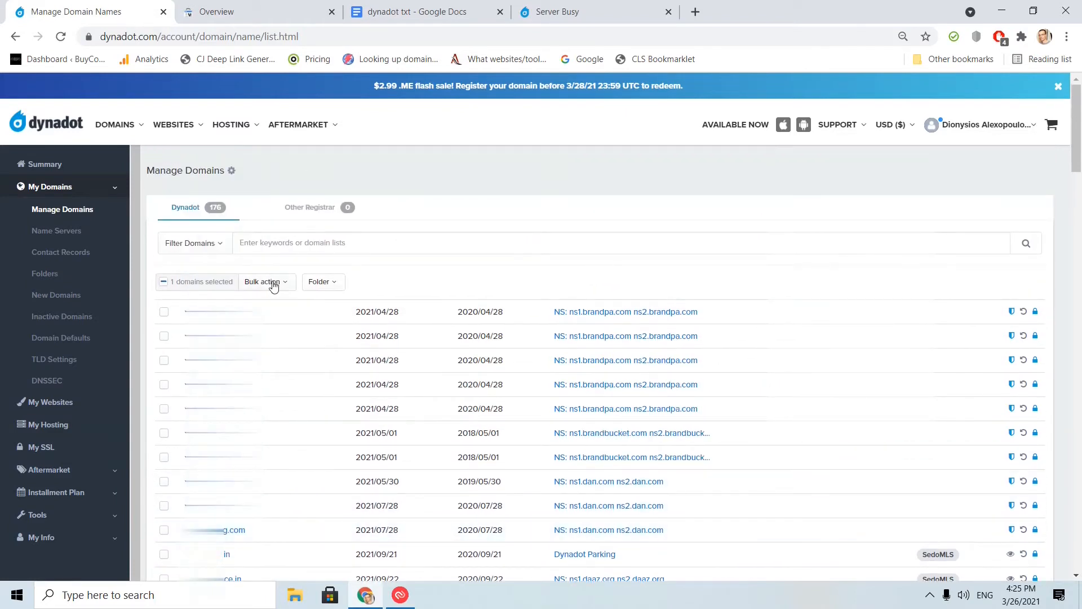
pyautogui.click(265, 282)
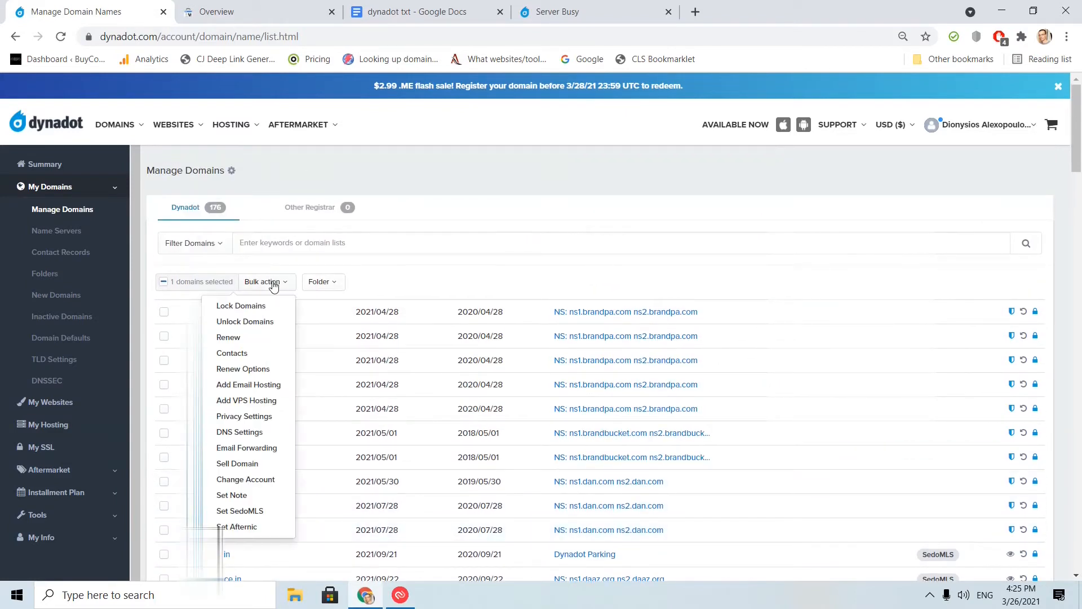
pyautogui.moveTo(239, 431)
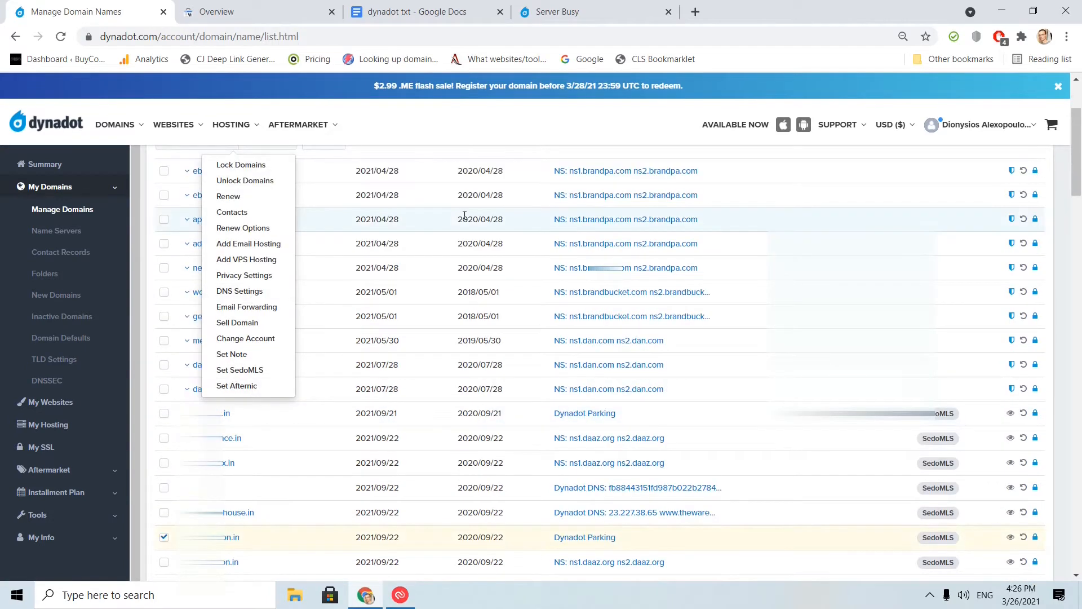
pyautogui.click(240, 291)
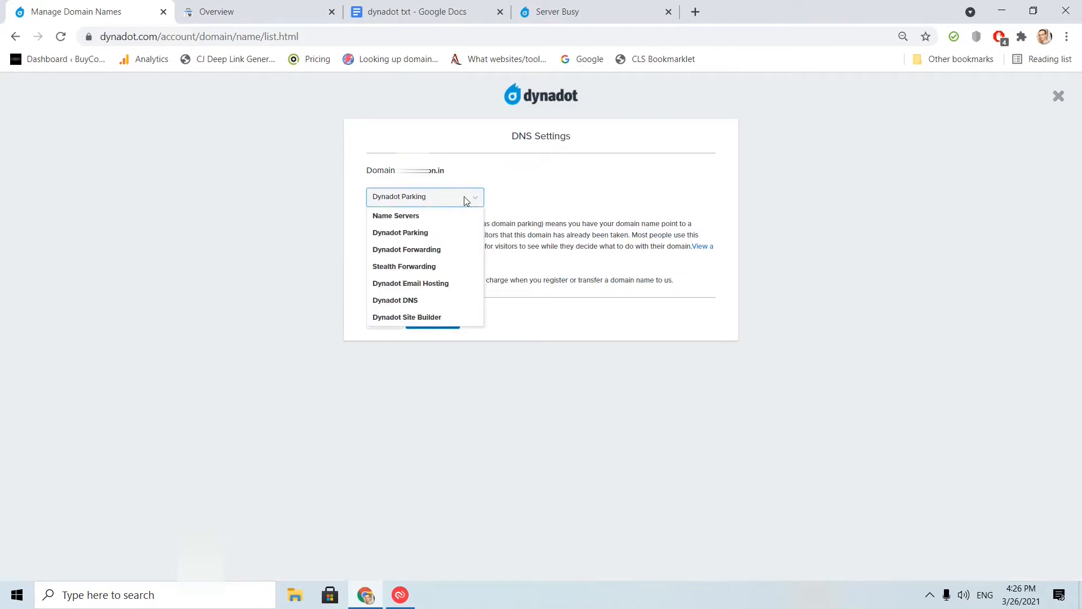
# Step: Switch the domain to Dynadot DNS with a TXT record and save the settings
pyautogui.click(395, 300)
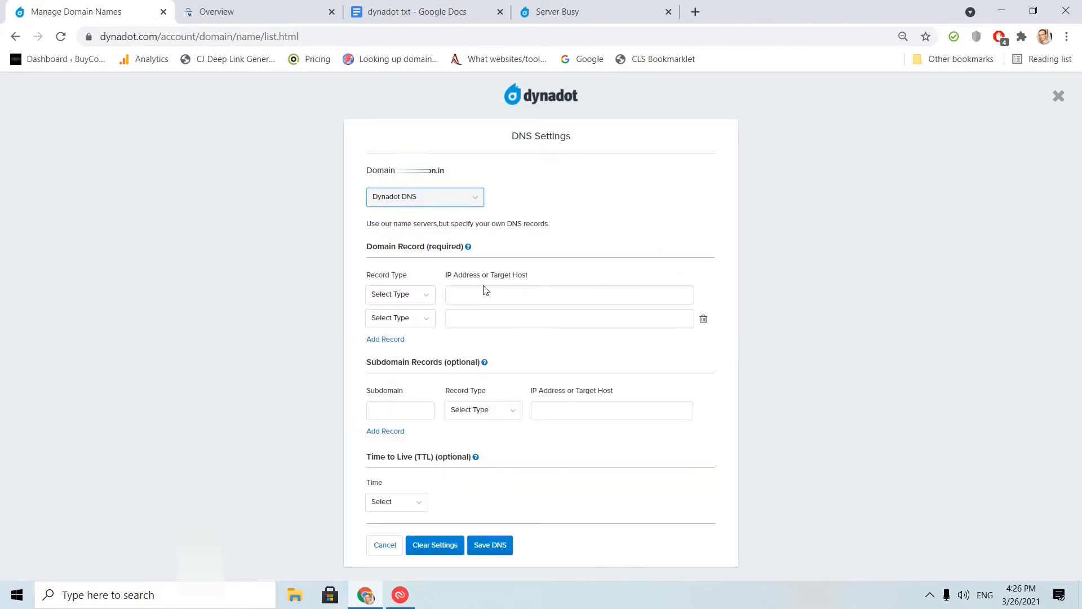
pyautogui.click(399, 293)
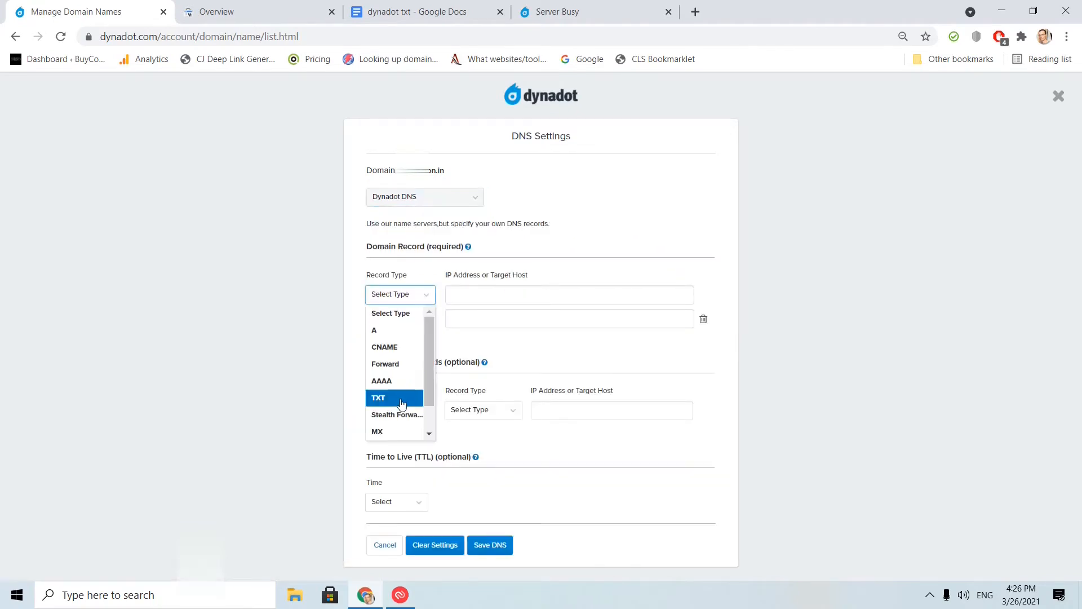
pyautogui.click(378, 397)
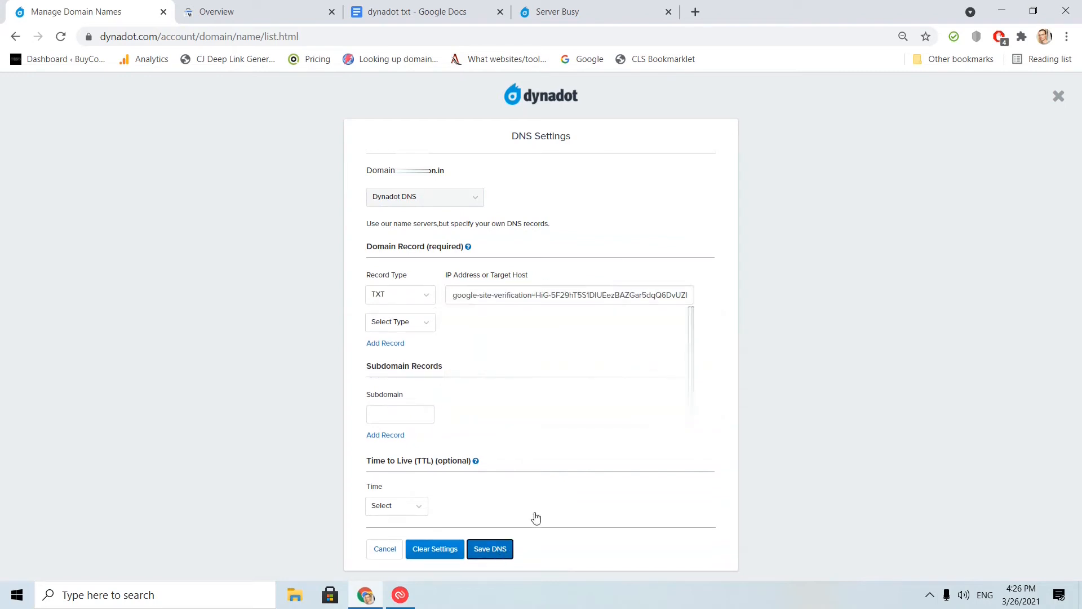
pyautogui.click(489, 548)
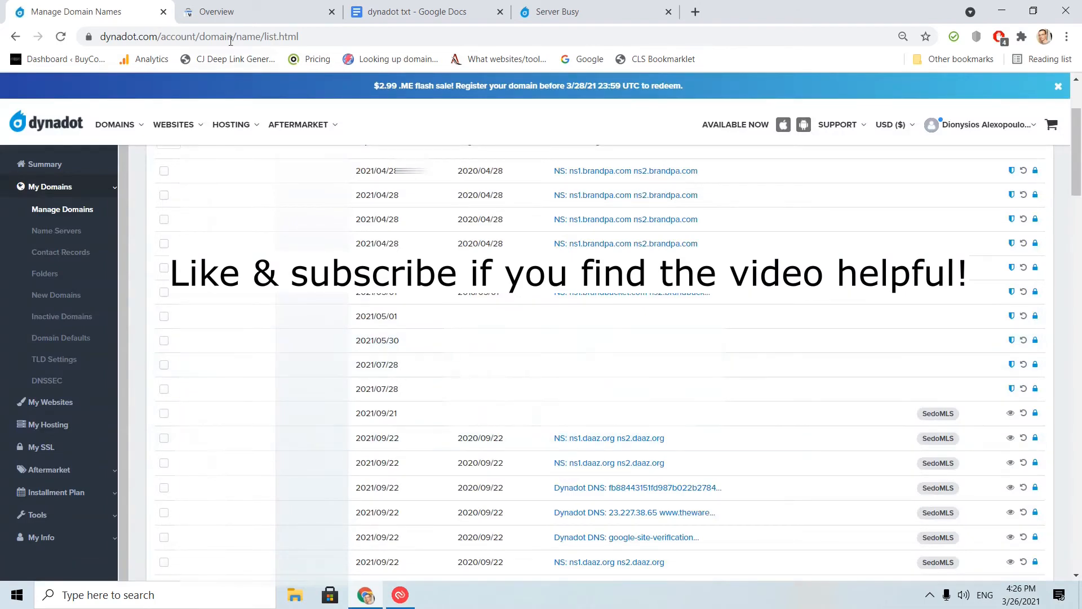
# Step: Try verifying ownership in Search Console and dismiss the failure message
pyautogui.click(215, 11)
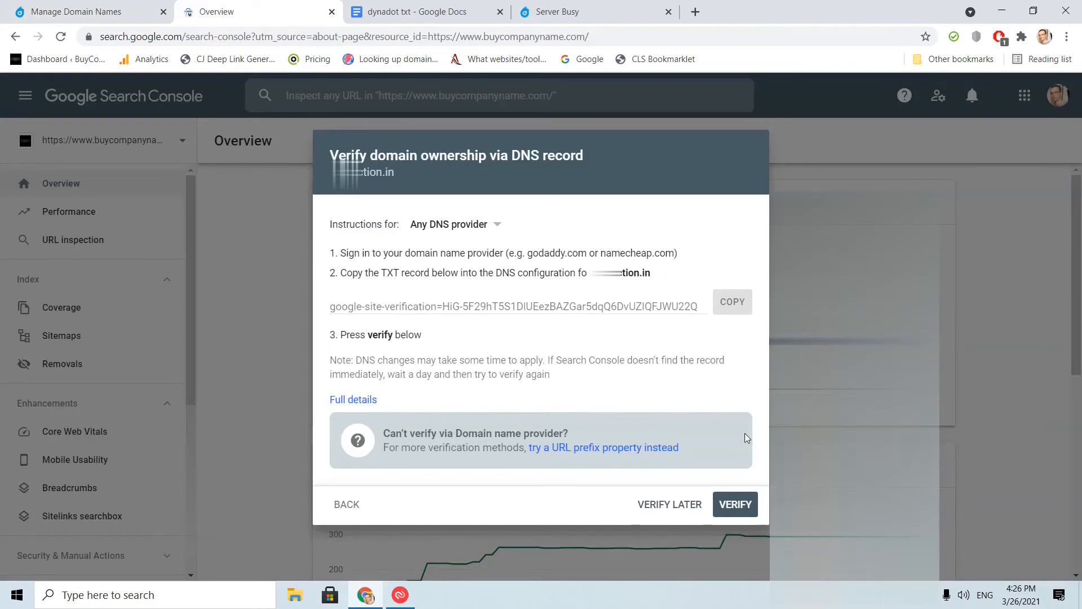
pyautogui.moveTo(735, 507)
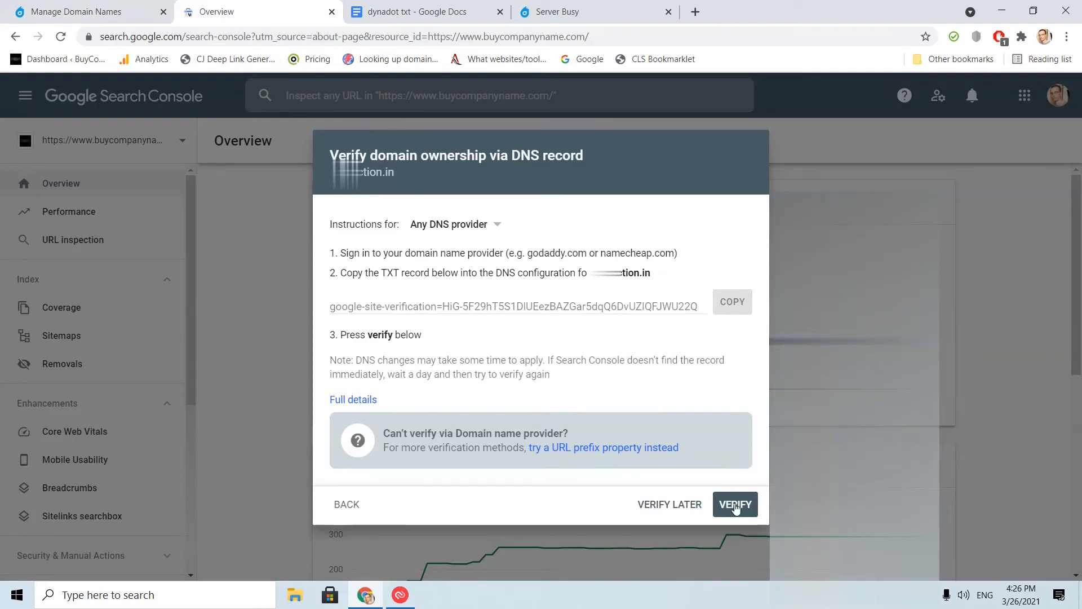
pyautogui.click(734, 504)
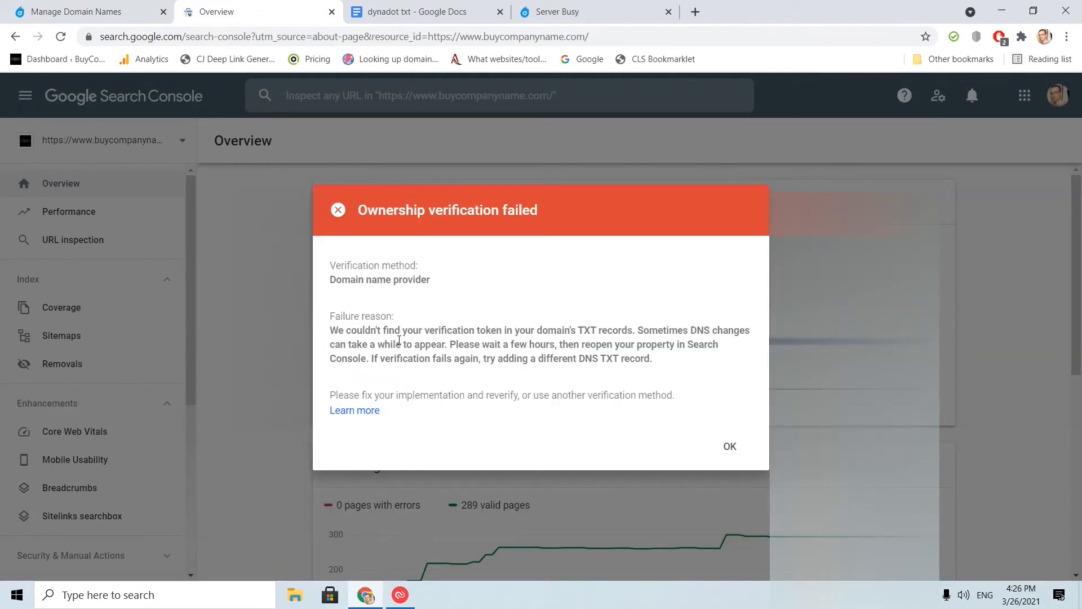
pyautogui.moveTo(465, 334)
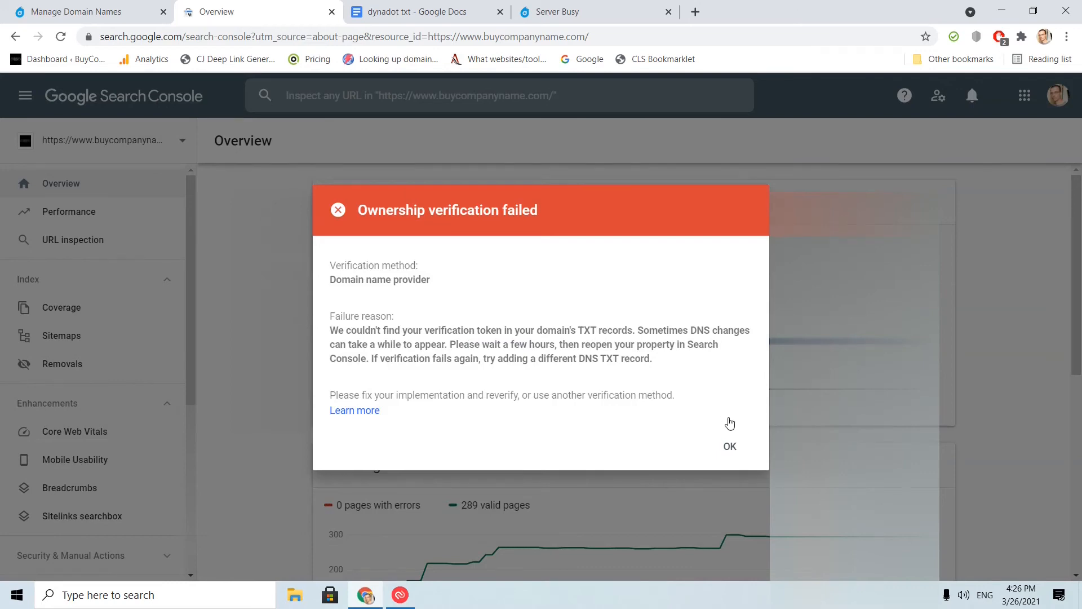
pyautogui.click(729, 446)
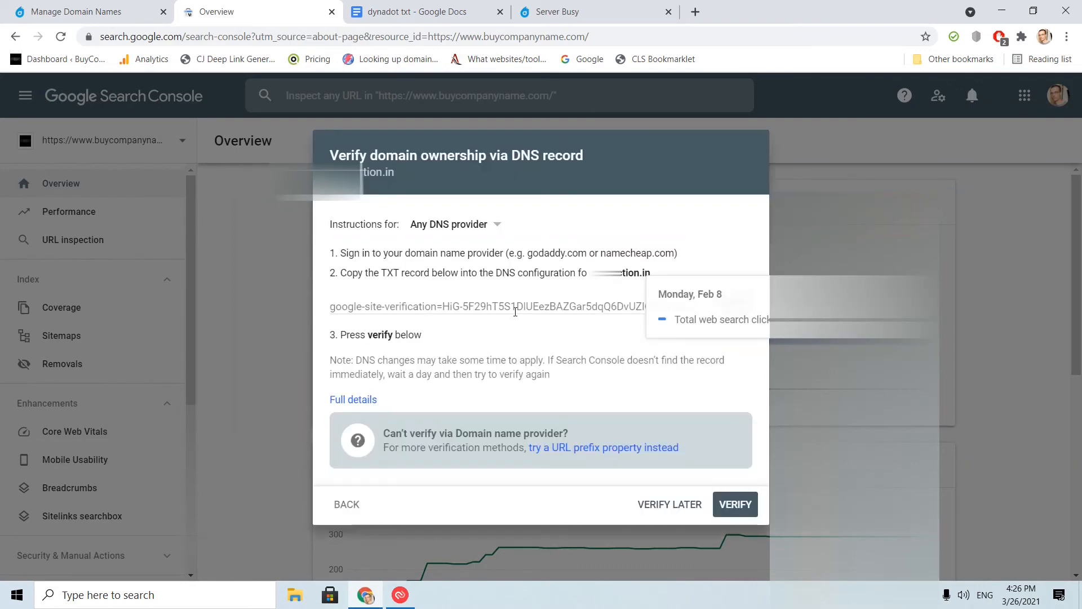
# Step: Check the Google TXT record in Dynadot, then go back to Search Console verification
pyautogui.click(76, 12)
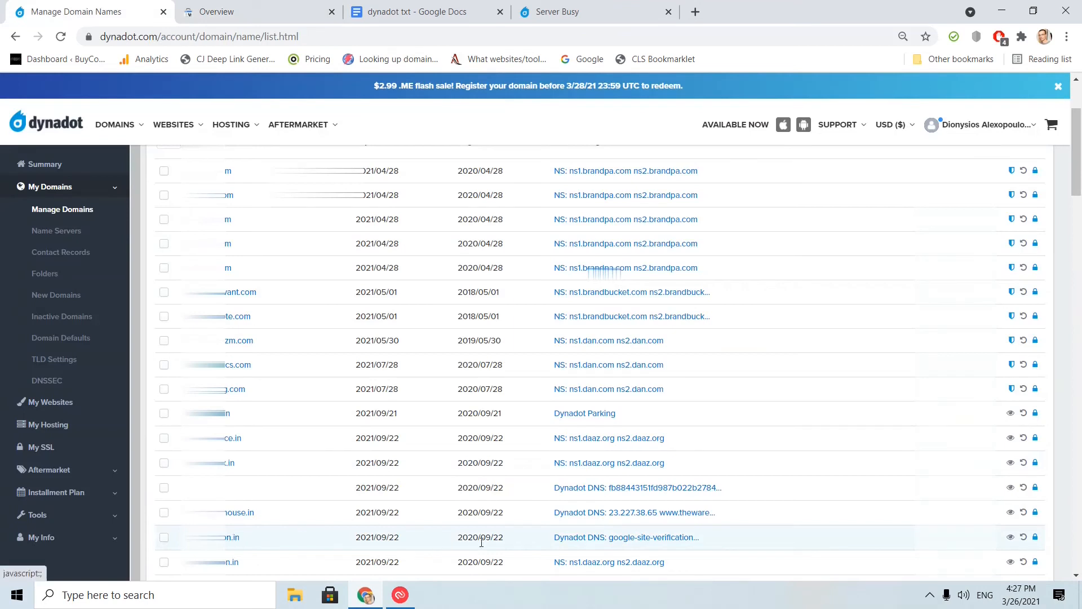
pyautogui.moveTo(626, 537)
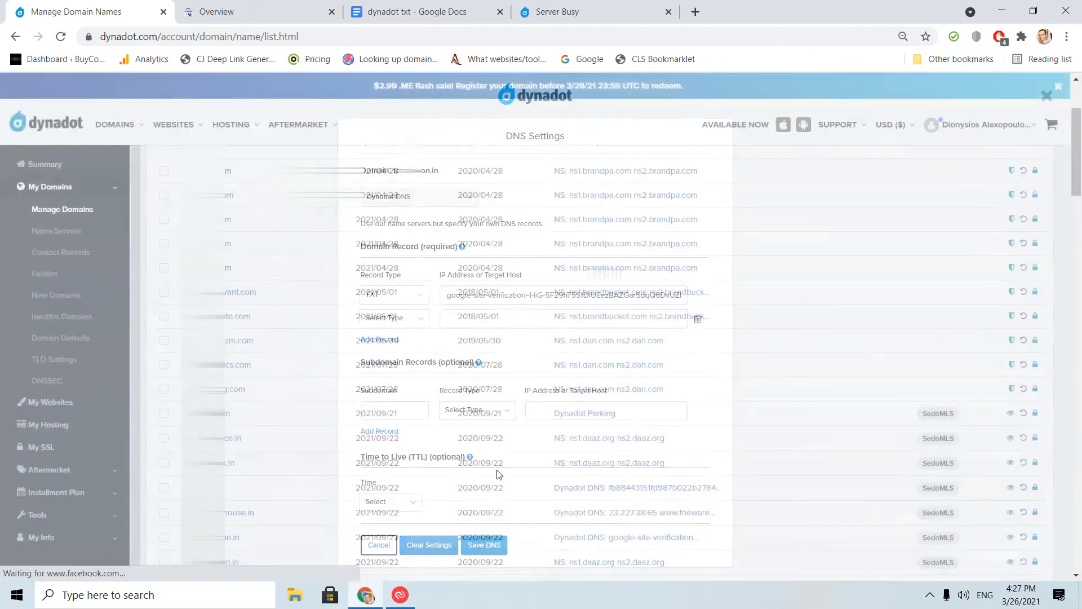
pyautogui.click(378, 544)
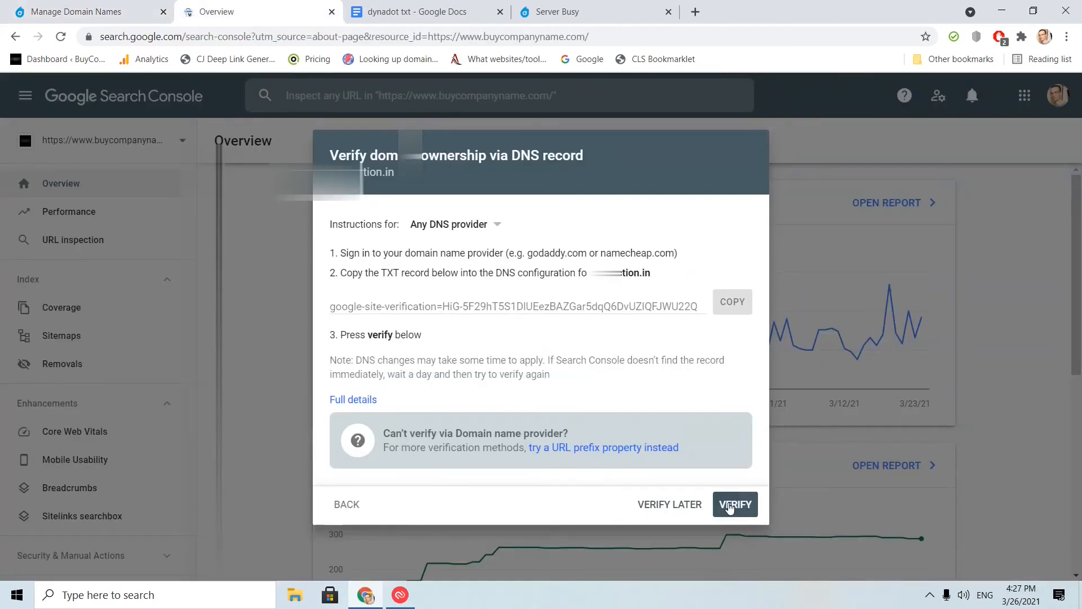
pyautogui.click(734, 503)
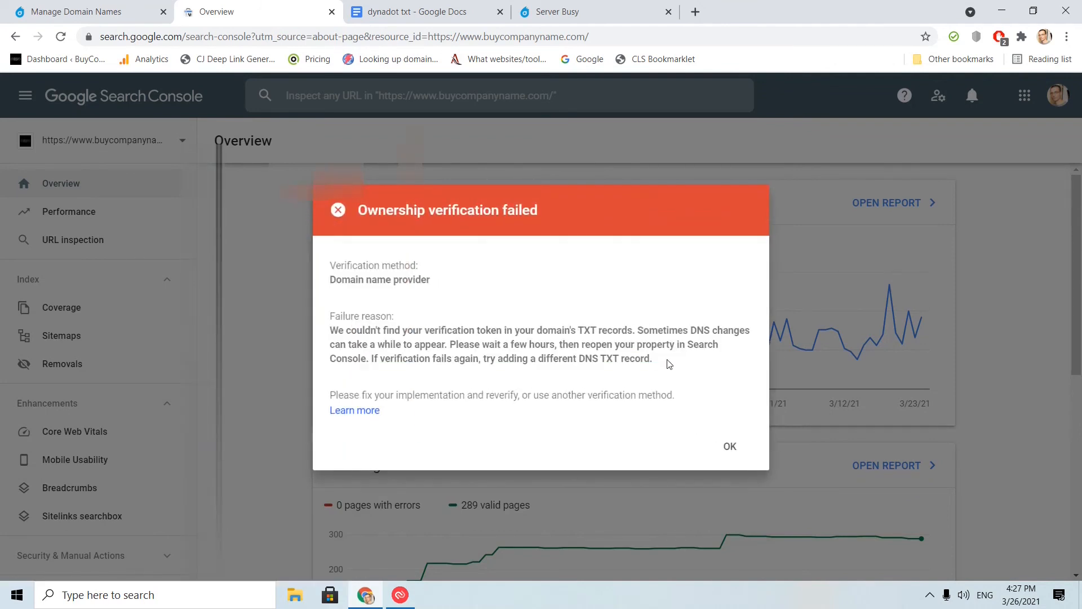
pyautogui.click(729, 446)
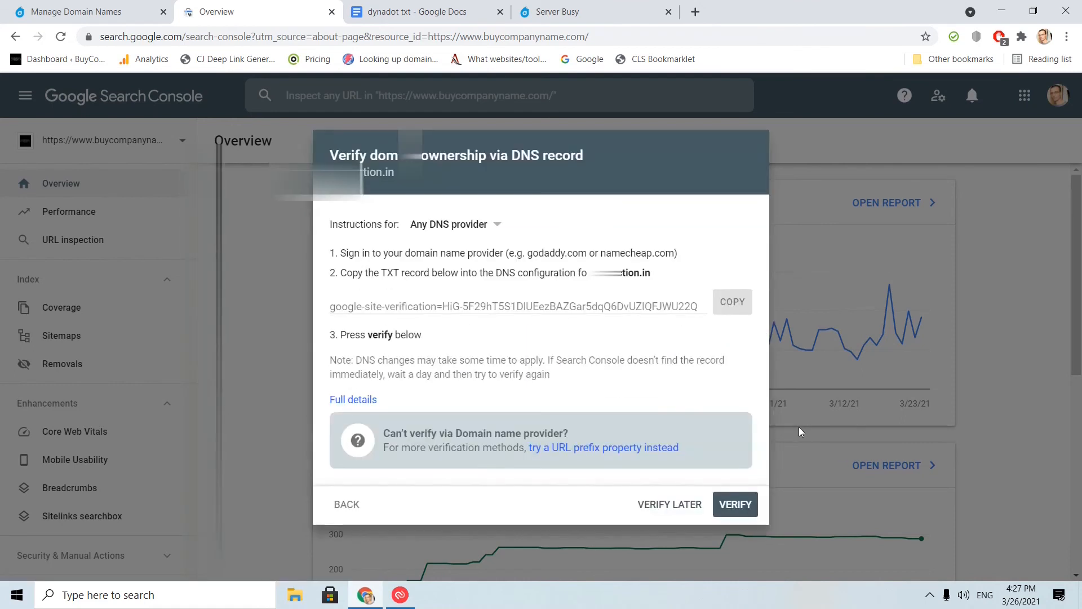
pyautogui.click(930, 594)
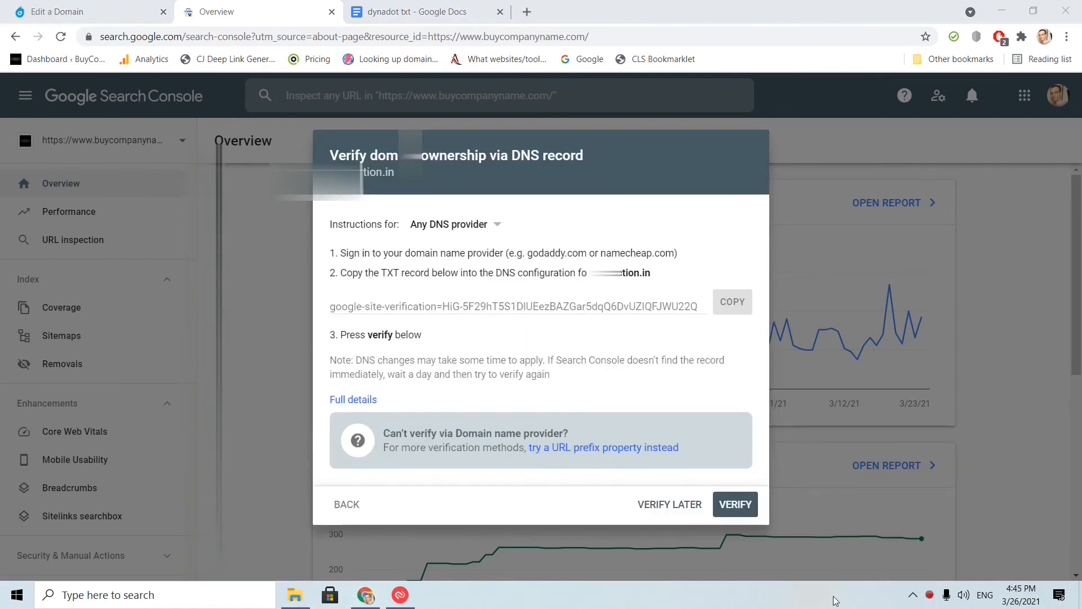
# Step: Rerun the ownership check successfully and go to the verified domain property's Overview
pyautogui.click(735, 504)
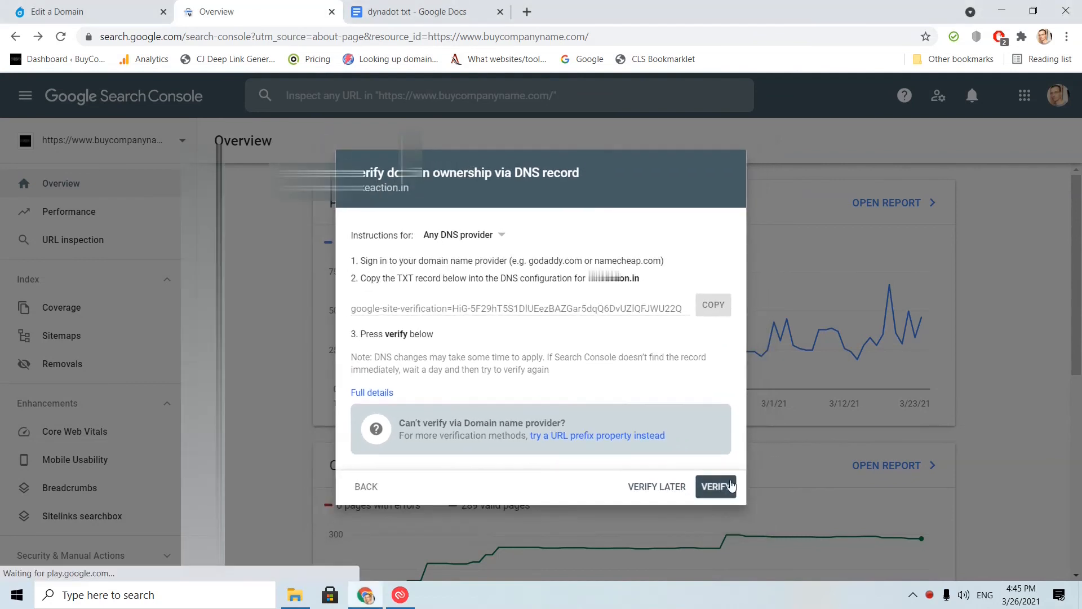
pyautogui.click(716, 485)
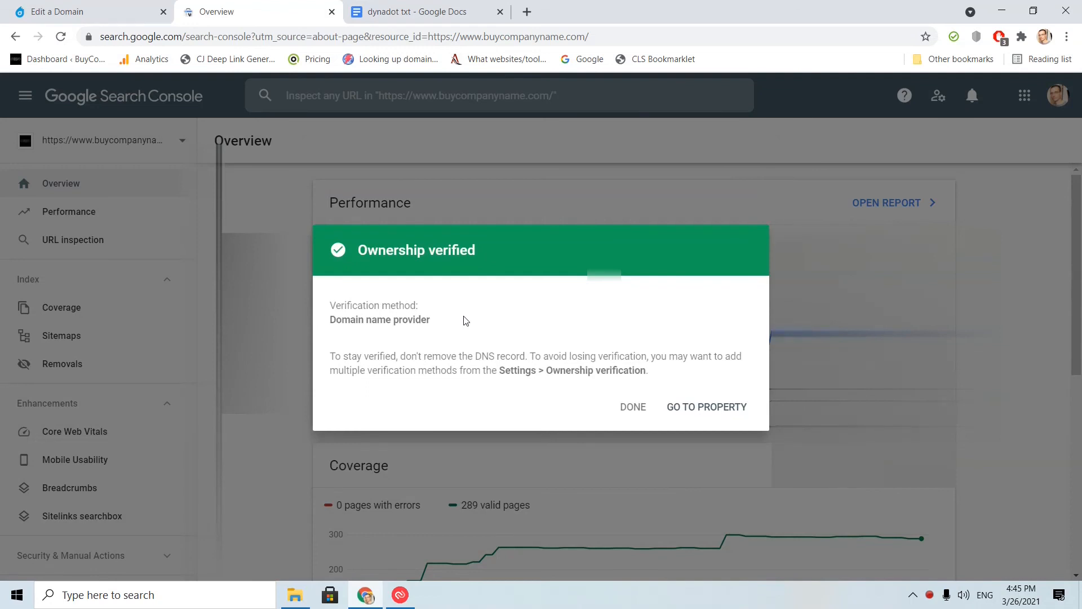
pyautogui.moveTo(704, 392)
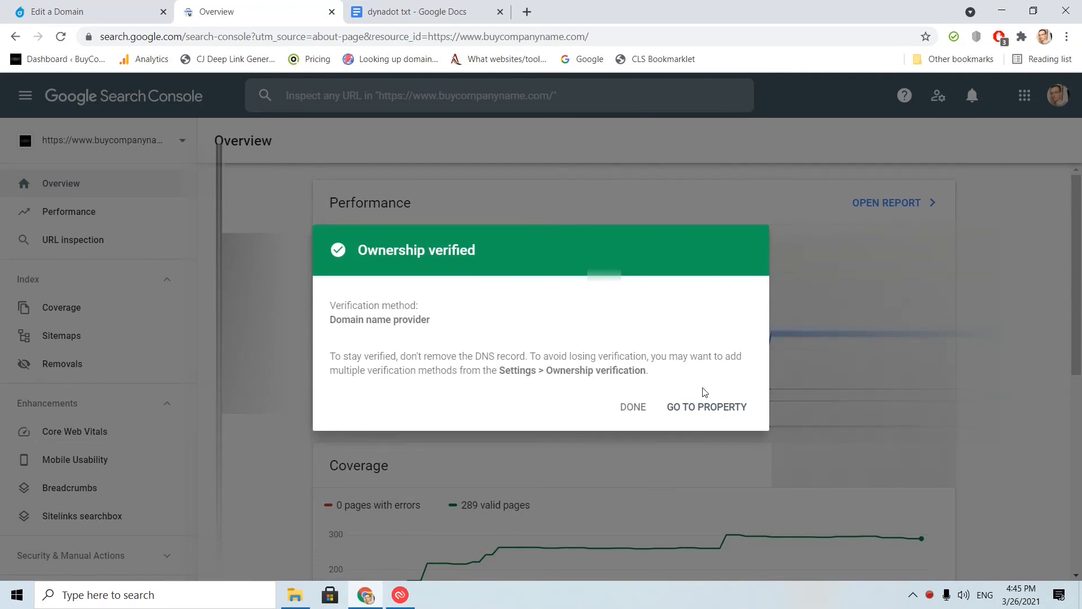
pyautogui.click(706, 406)
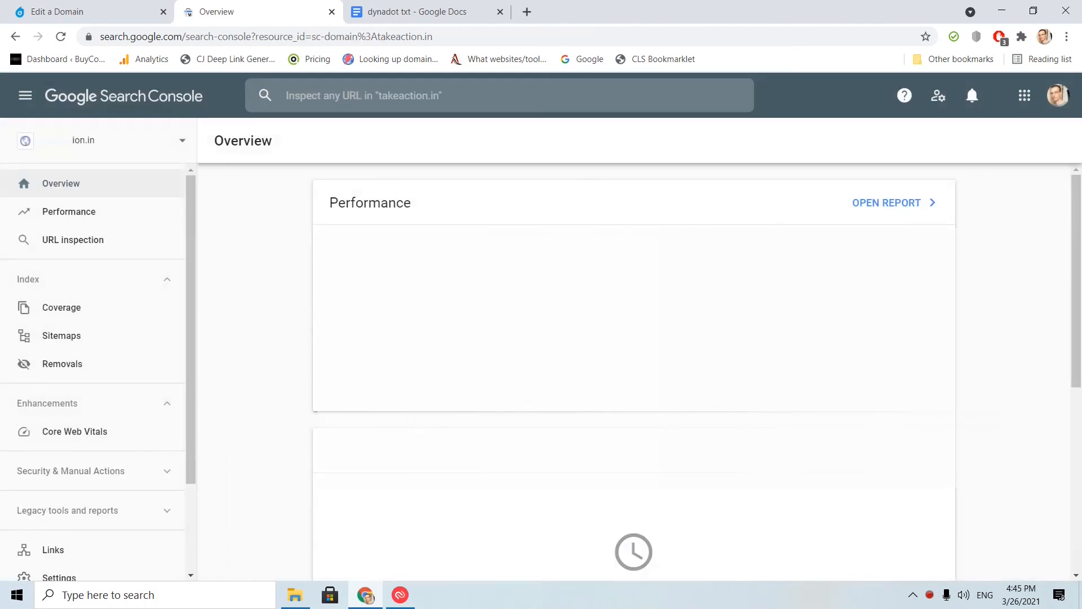